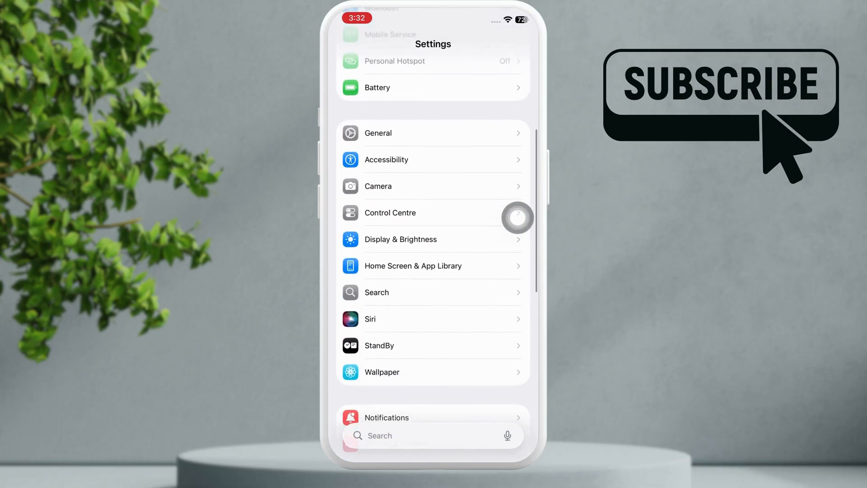
Switch off Show App in Search for Messages under the Search settings
scroll(up, 3)
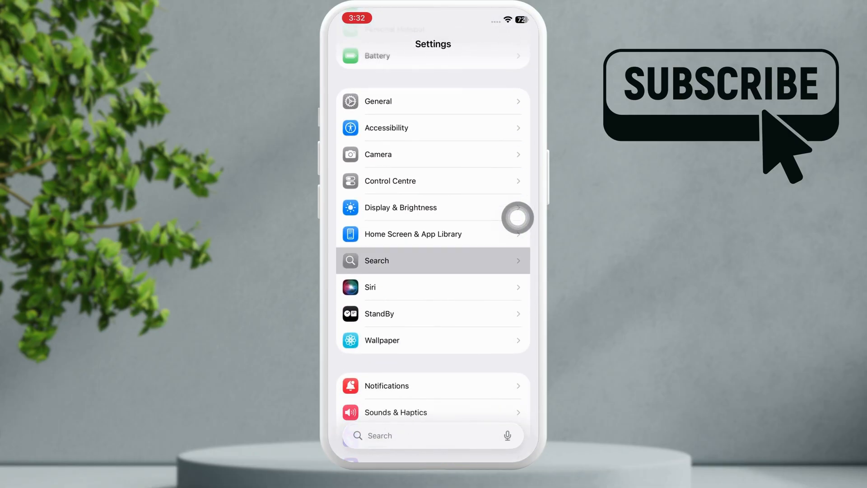
click(432, 260)
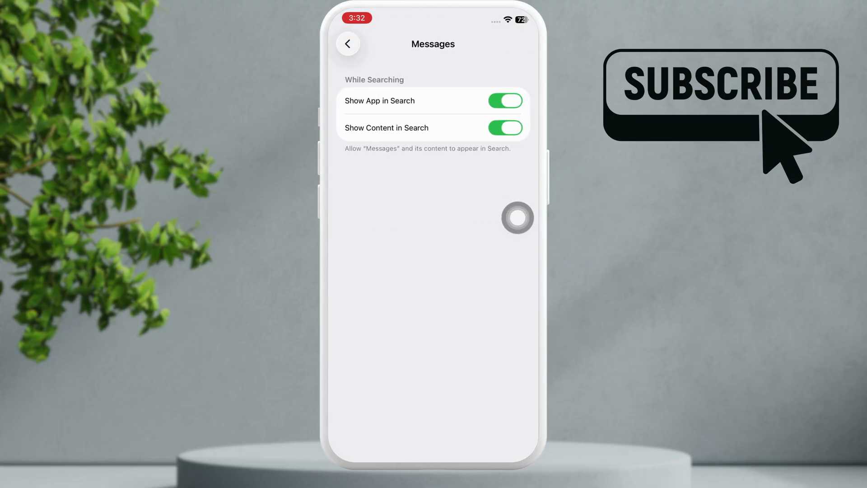
click(504, 100)
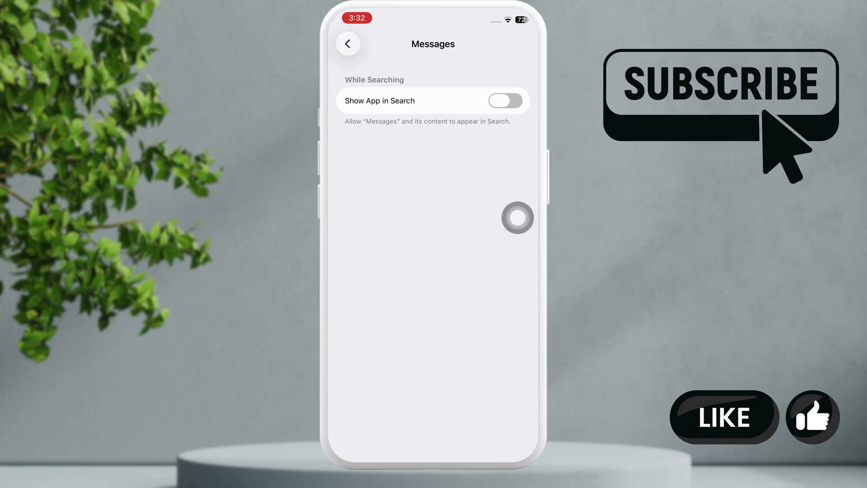
Switch off Use on this iPhone for Messages in iCloud and confirm Disable and Download Messages
click(348, 43)
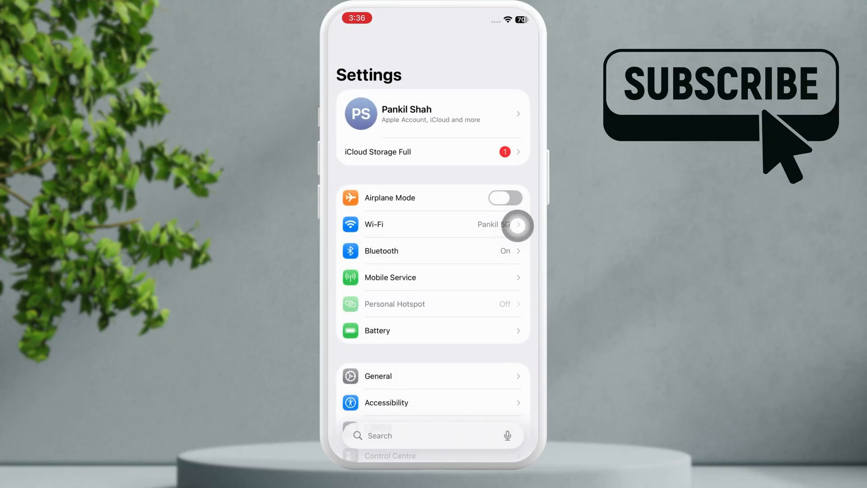
click(433, 114)
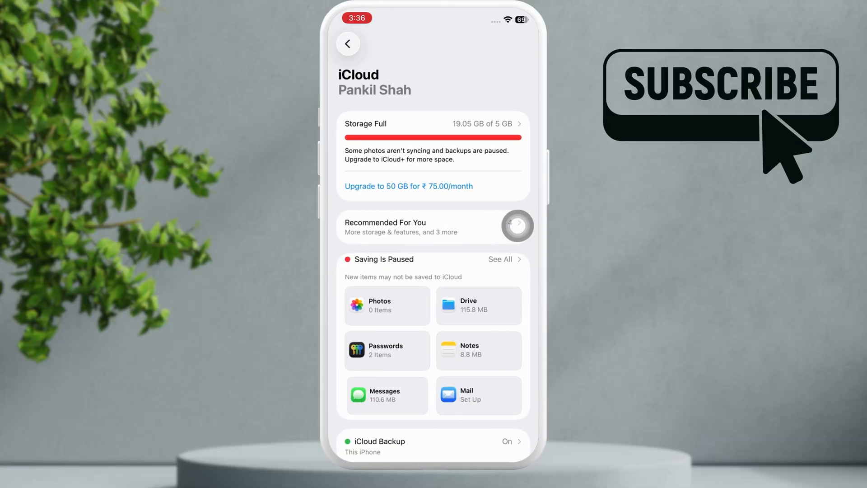
click(386, 396)
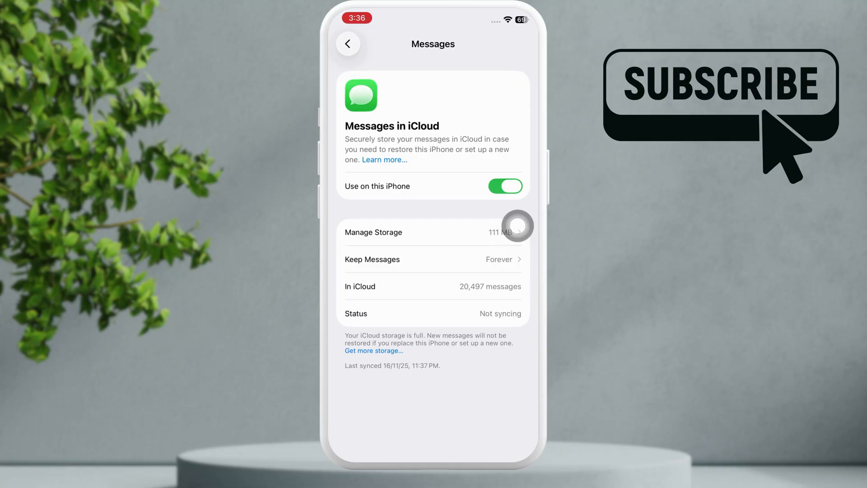
click(504, 186)
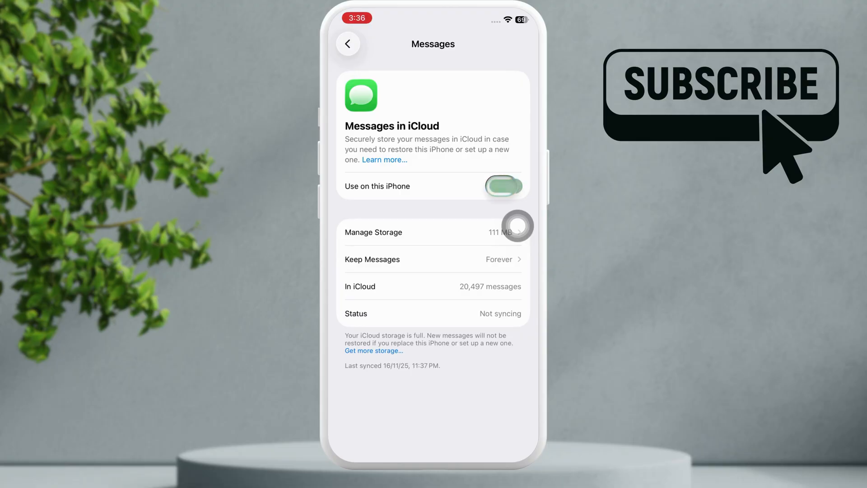
click(503, 186)
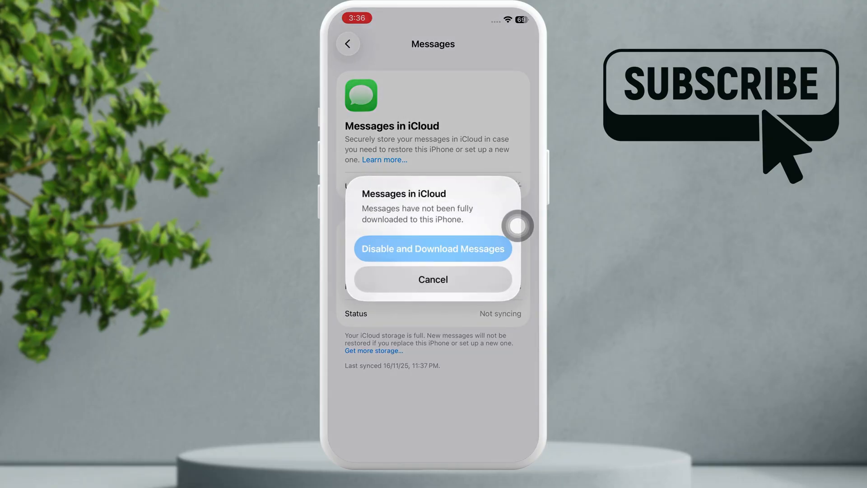
click(433, 249)
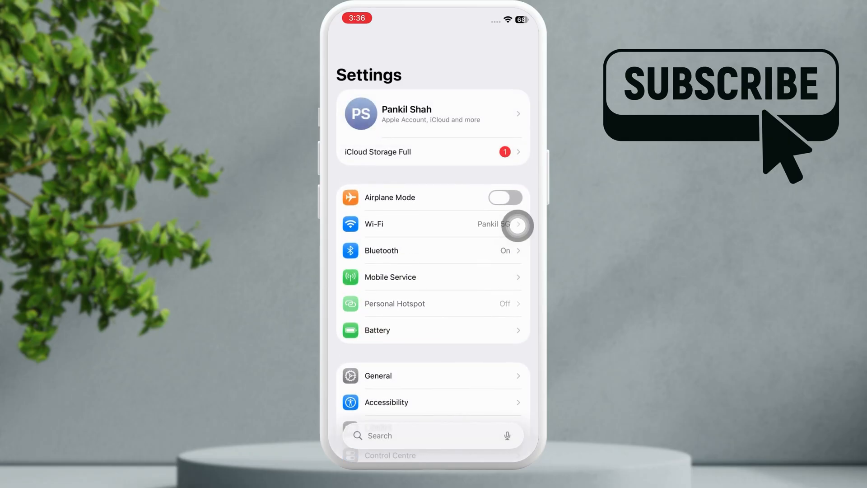
Switch Use on this iPhone back on for Messages in iCloud and return to main Settings
click(433, 114)
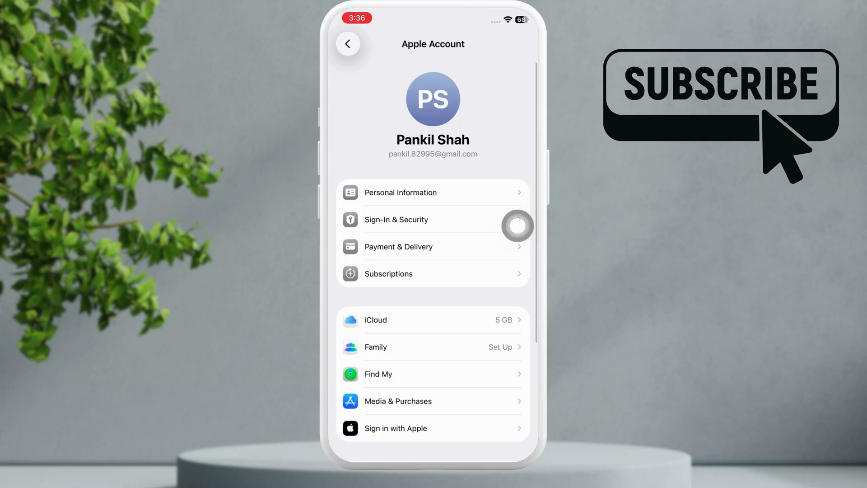
scroll(down, 3)
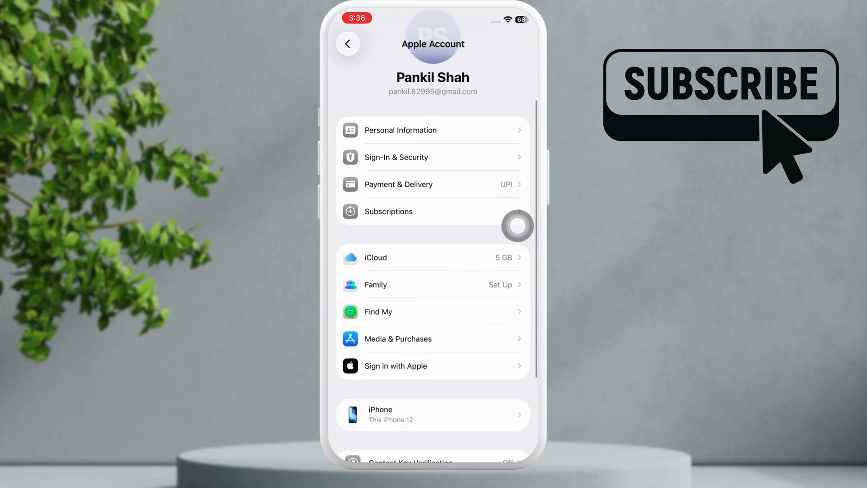
click(432, 258)
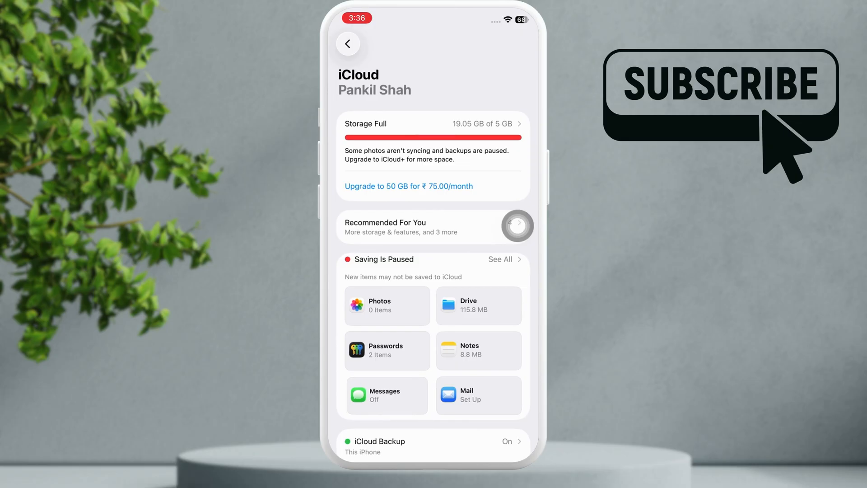
click(387, 394)
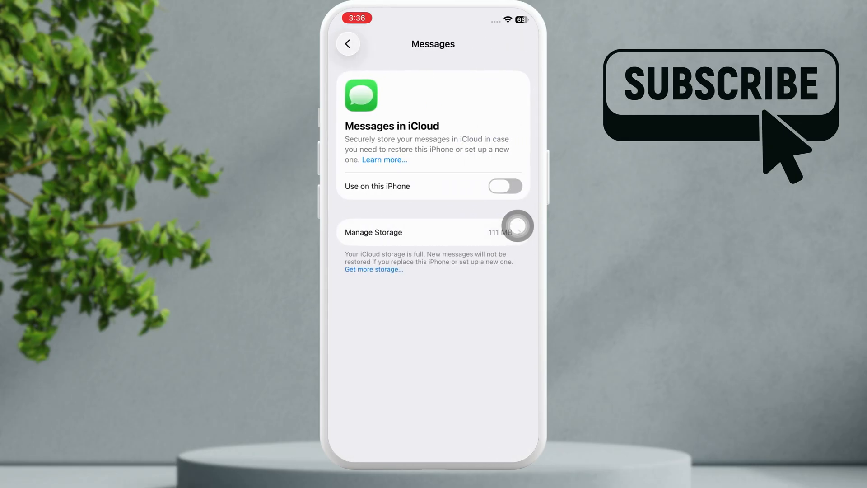
click(349, 43)
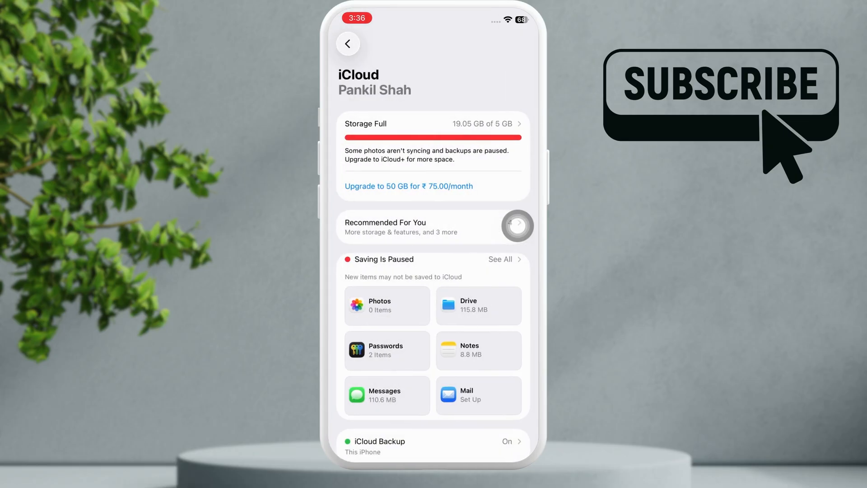
click(348, 43)
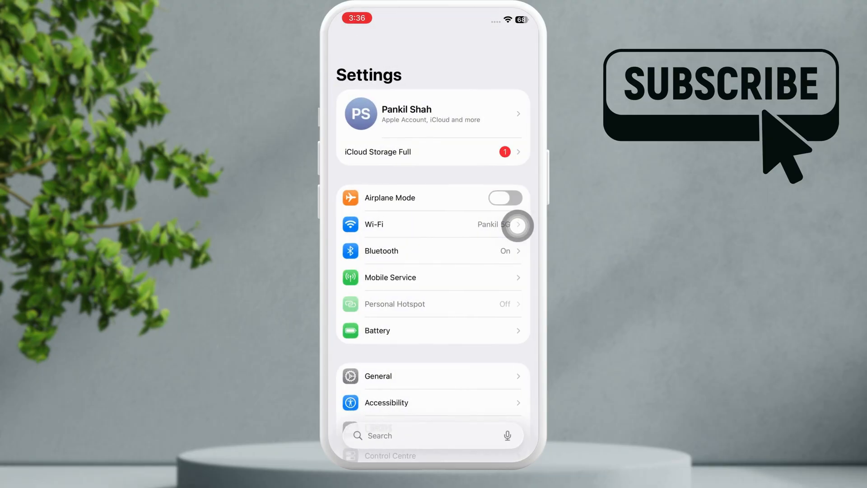
Switch Show App in Search back on for Messages so its content is searchable again
scroll(down, 3)
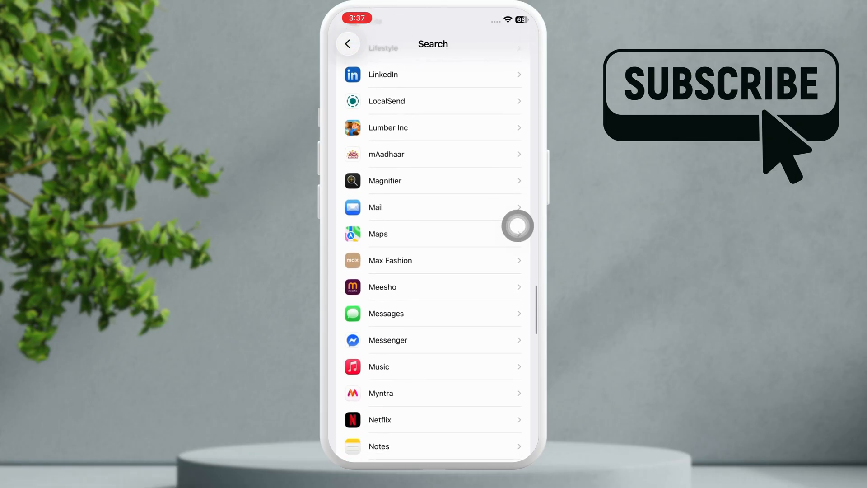
click(386, 313)
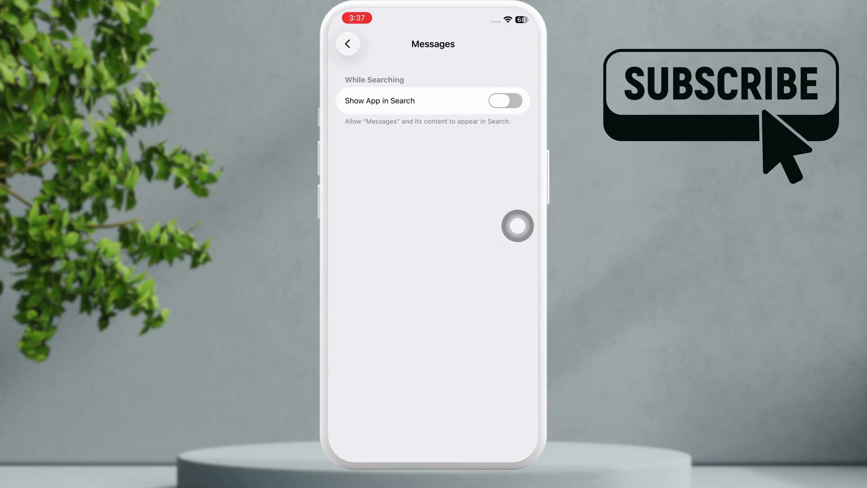
click(505, 100)
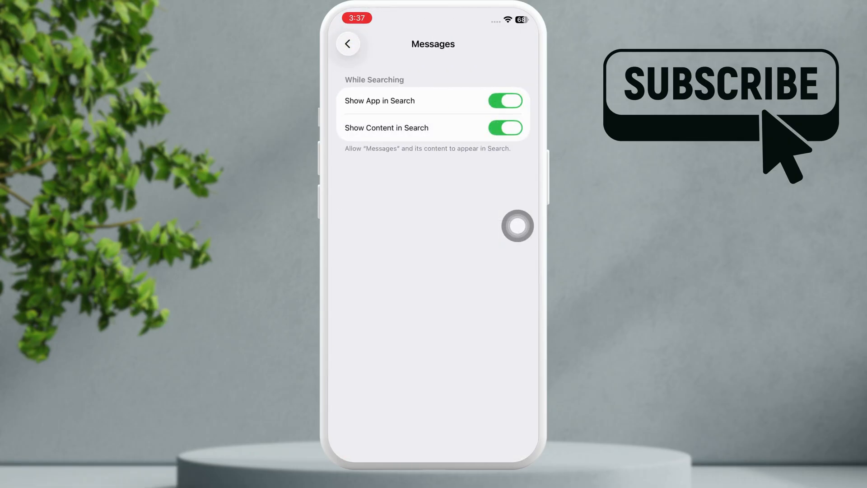